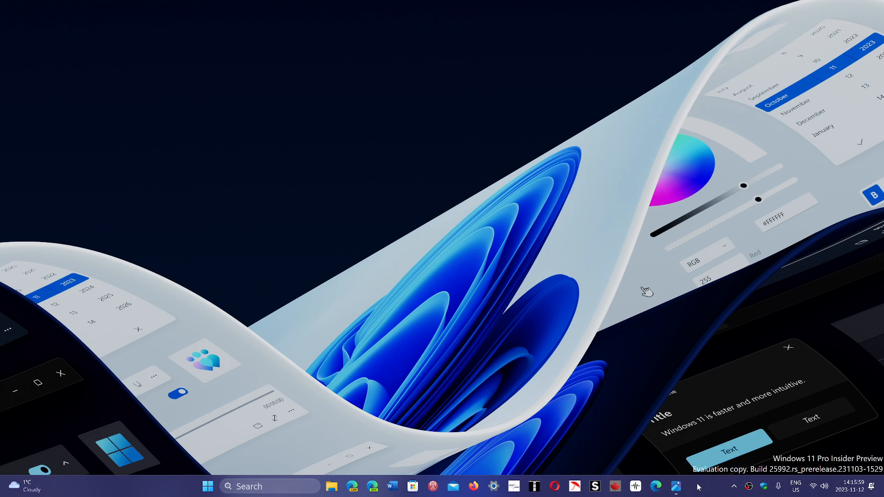
pyautogui.moveTo(223, 462)
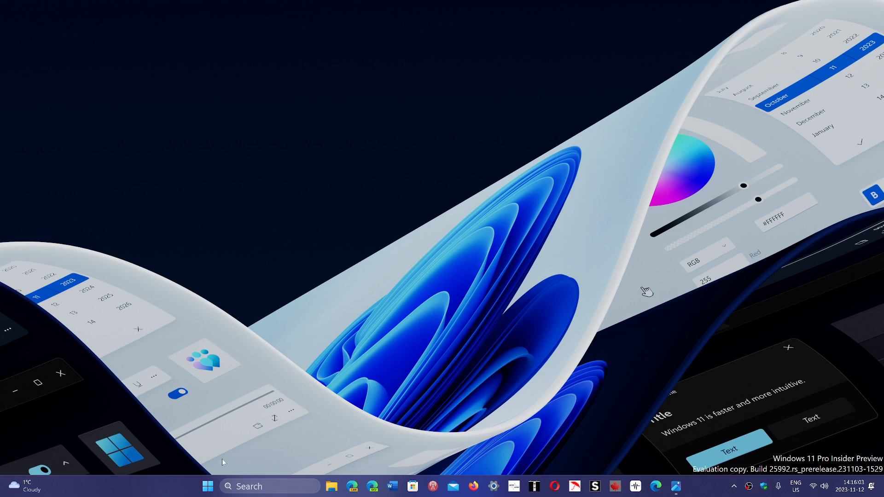
pyautogui.moveTo(207, 486)
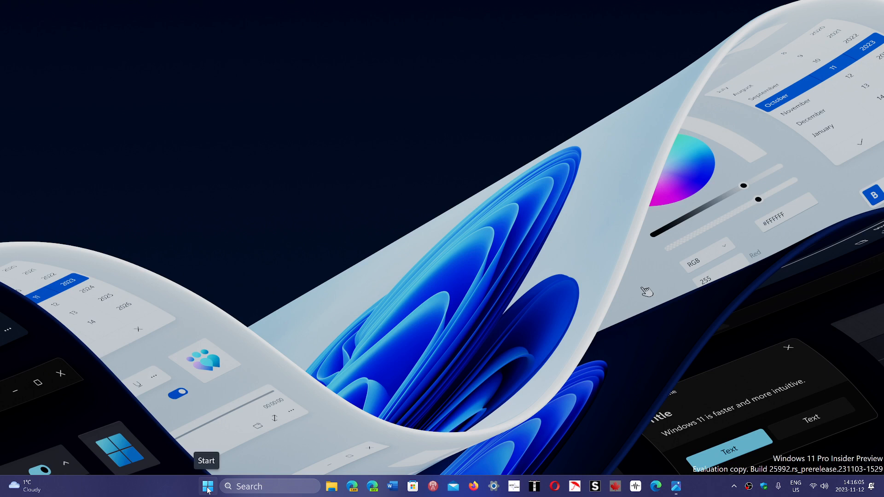
# - Bring up the Win+X quick link menu of system tools from the Start button
pyautogui.rightClick(207, 486)
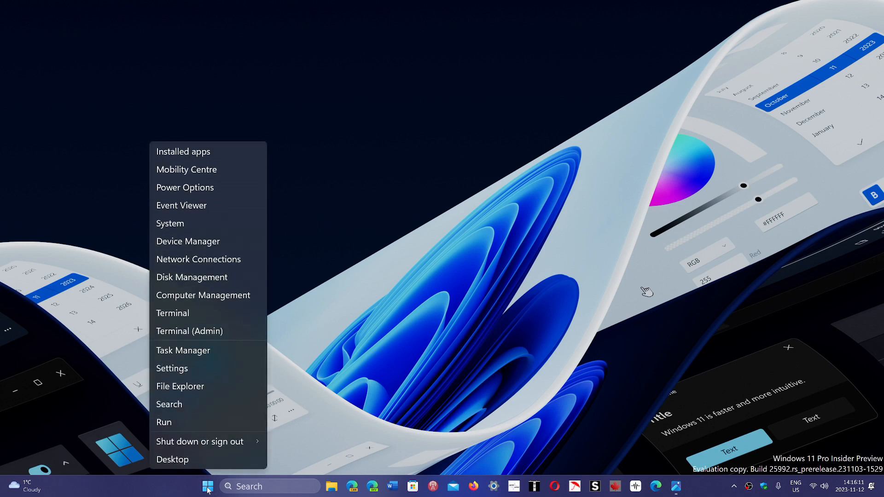
pyautogui.moveTo(190, 330)
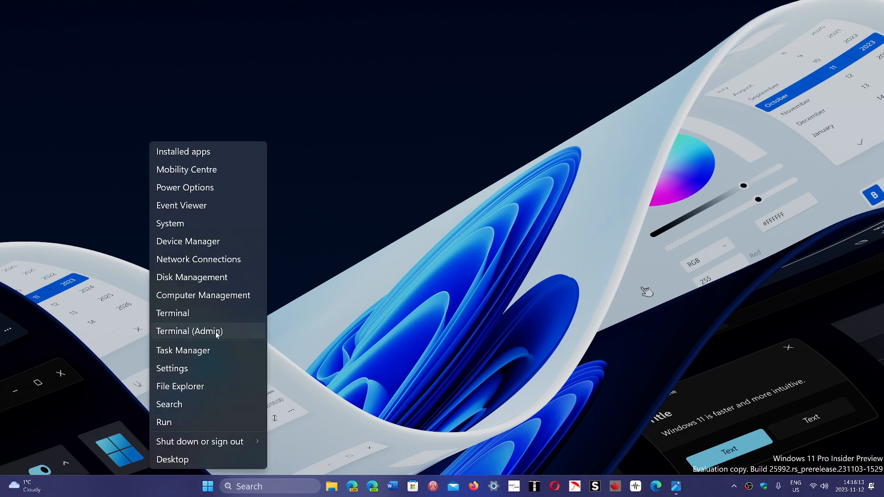
pyautogui.moveTo(199, 258)
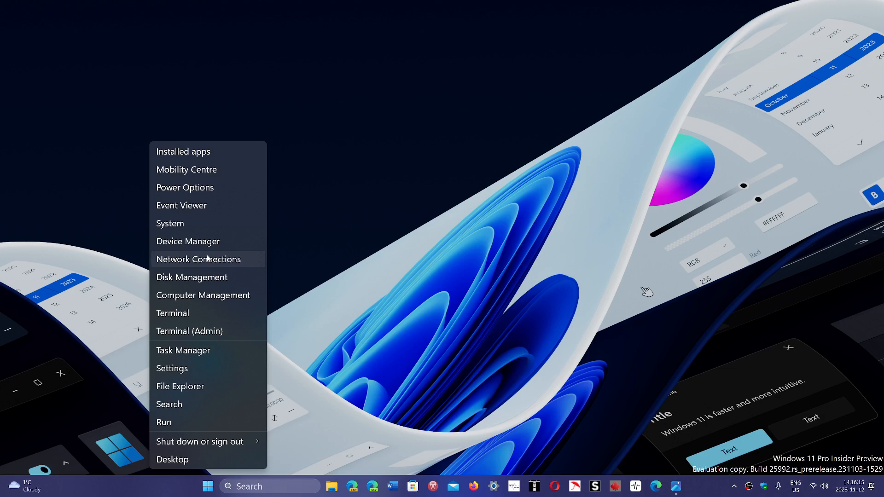
# - Review the network adapters in Device Manager, including the Realtek PCIe GbE controller, then close it
pyautogui.click(188, 242)
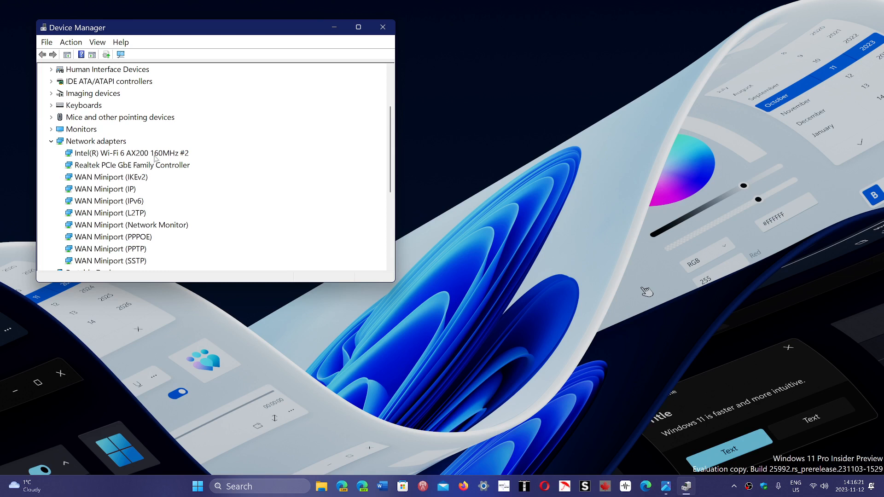
pyautogui.moveTo(122, 166)
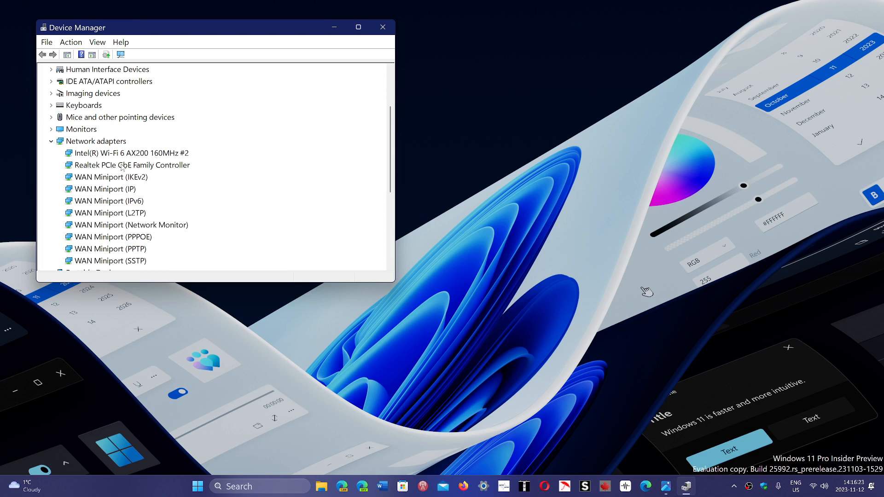
pyautogui.moveTo(116, 170)
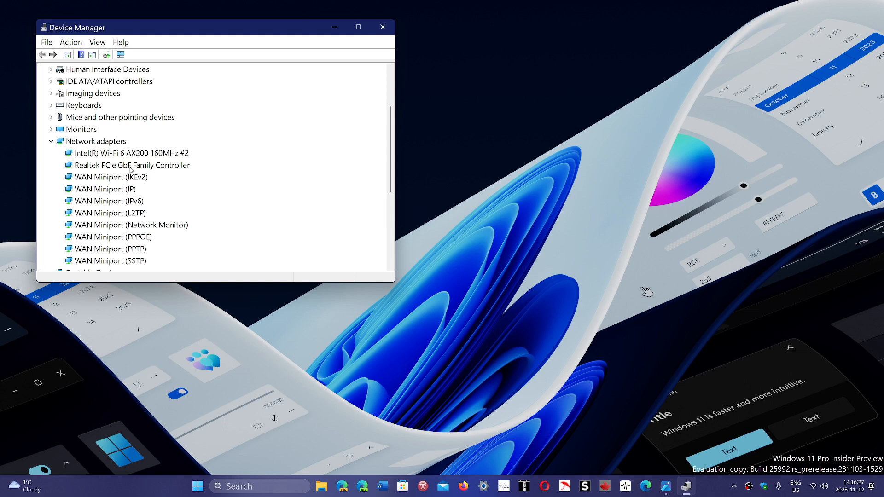
pyautogui.moveTo(160, 170)
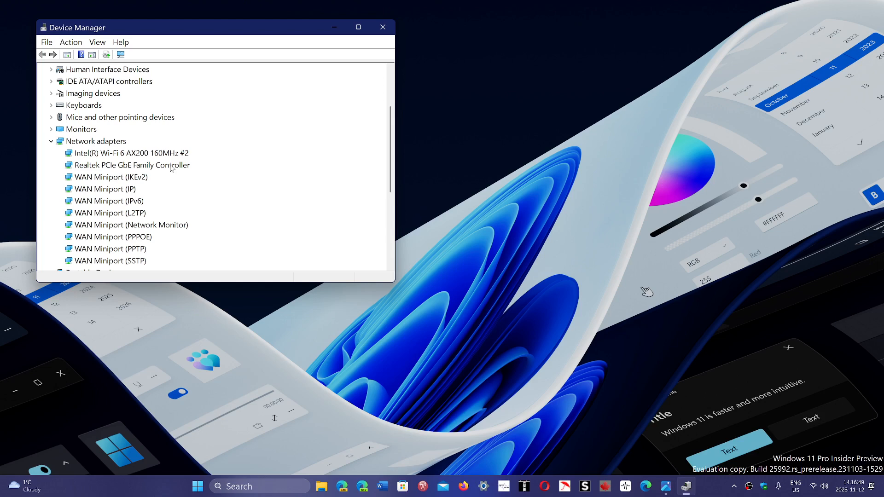
pyautogui.click(383, 27)
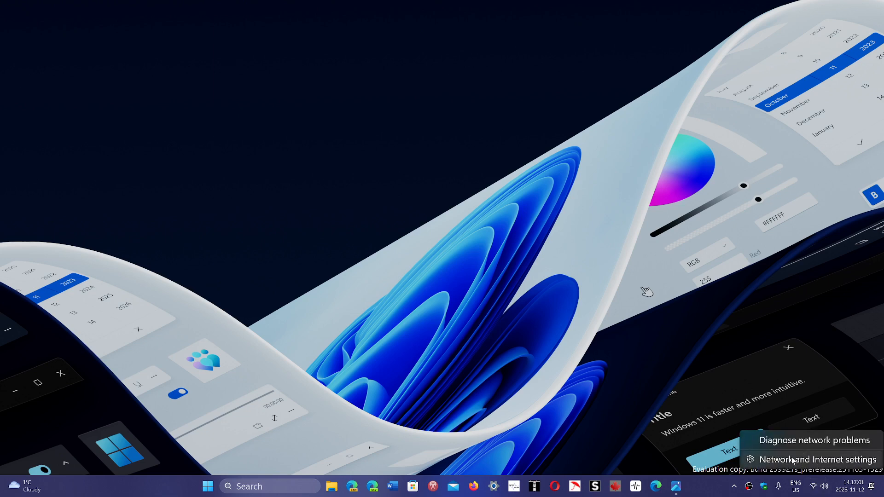
# - Reach the Ethernet page for the Realtek adapter under Network & internet settings
pyautogui.click(817, 459)
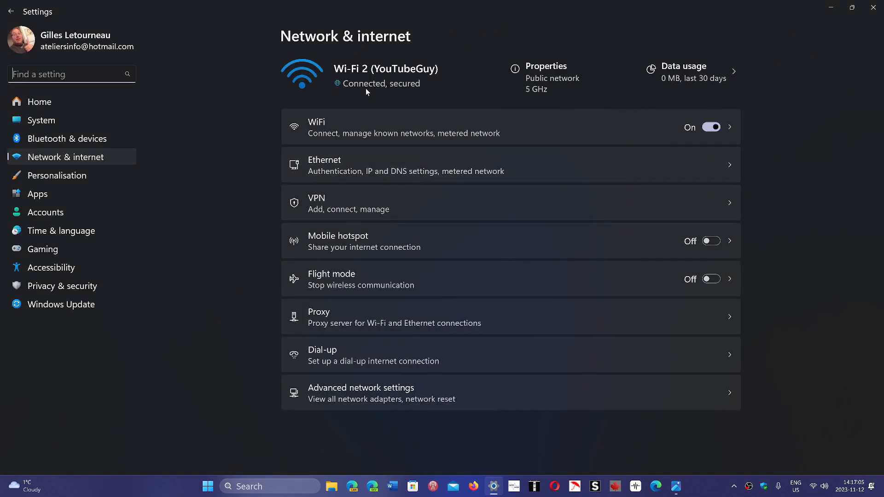
pyautogui.moveTo(359, 165)
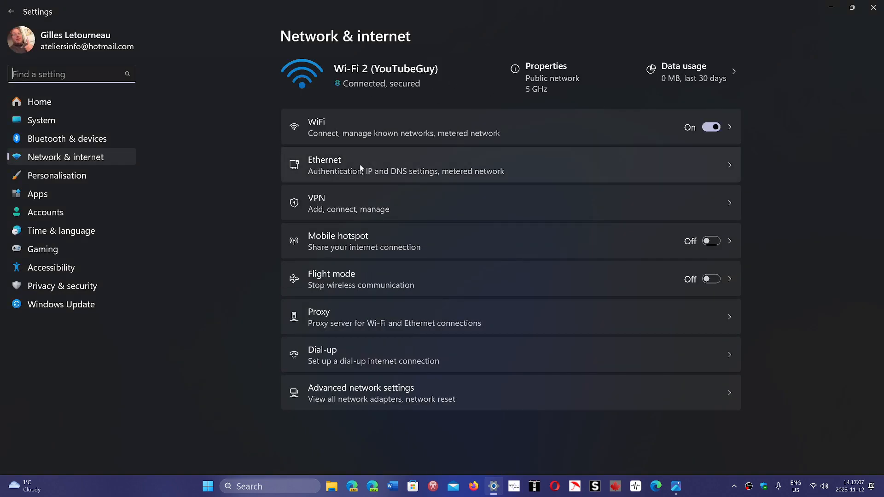
pyautogui.click(508, 164)
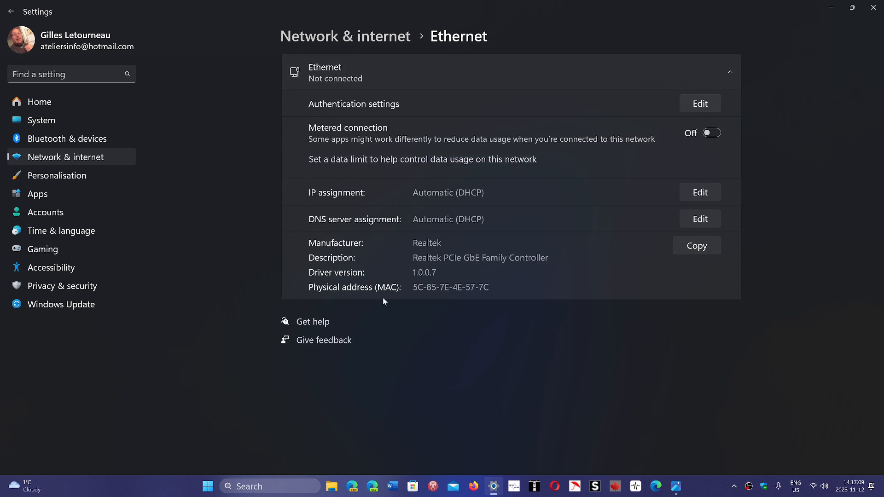
pyautogui.moveTo(439, 348)
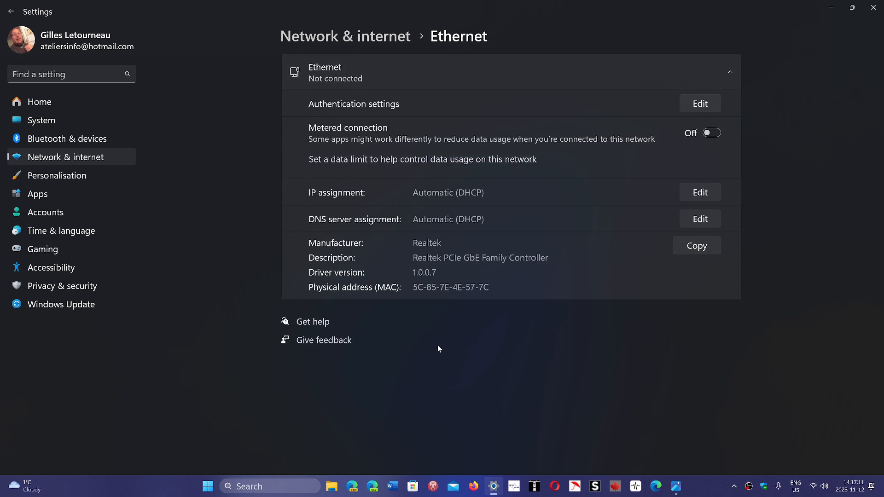
pyautogui.moveTo(571, 362)
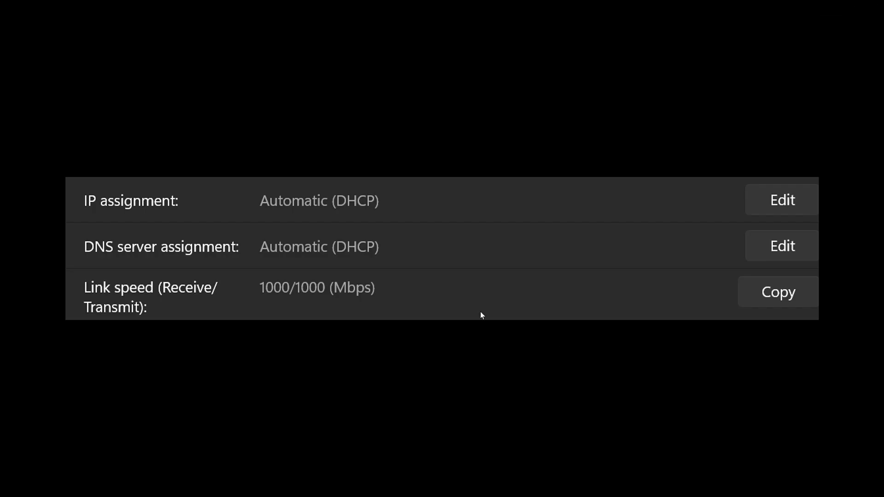
pyautogui.moveTo(283, 307)
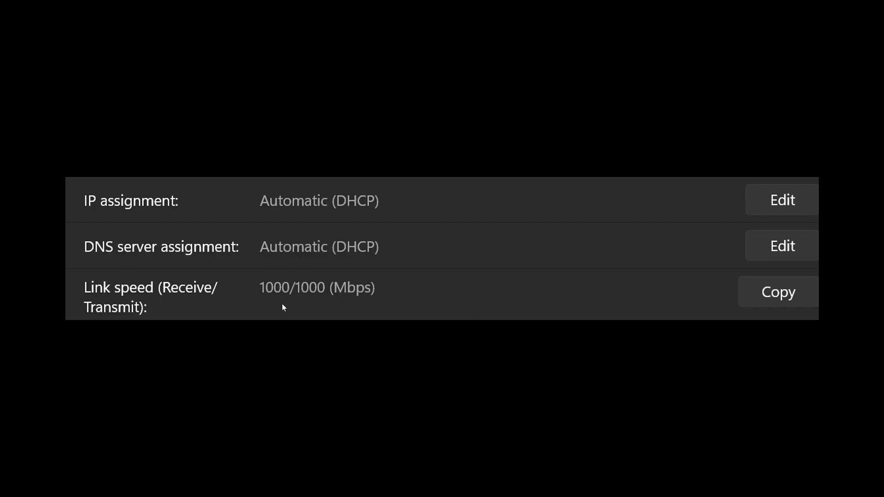
pyautogui.moveTo(426, 305)
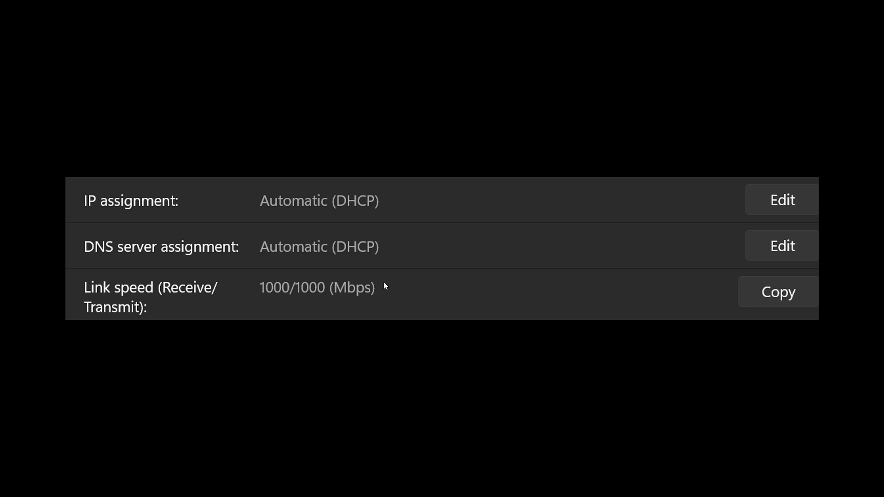
pyautogui.moveTo(473, 344)
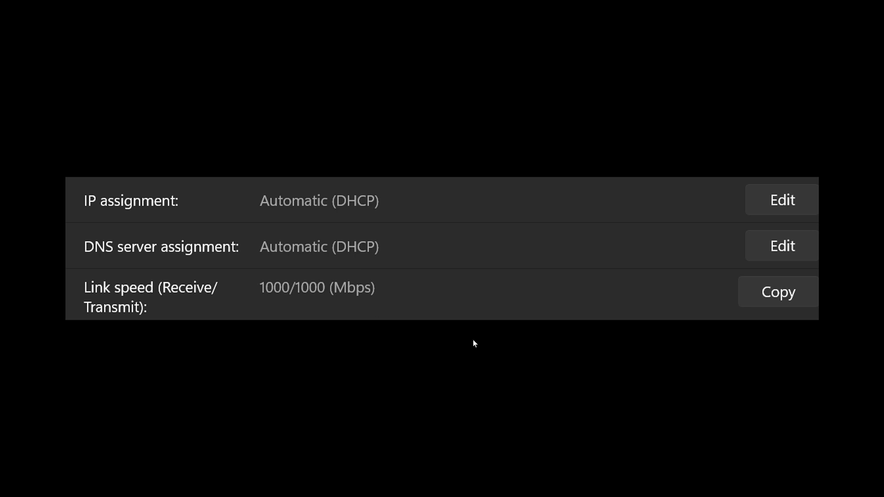
pyautogui.moveTo(489, 313)
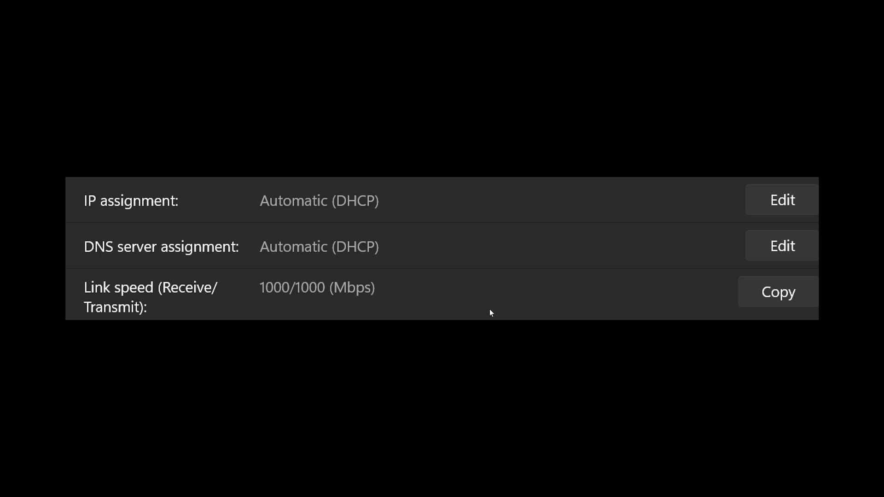
pyautogui.moveTo(400, 372)
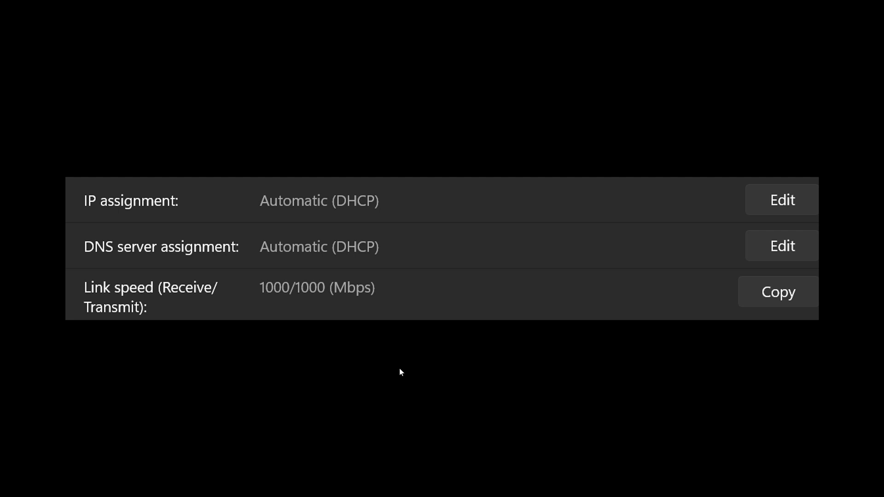
pyautogui.moveTo(654, 94)
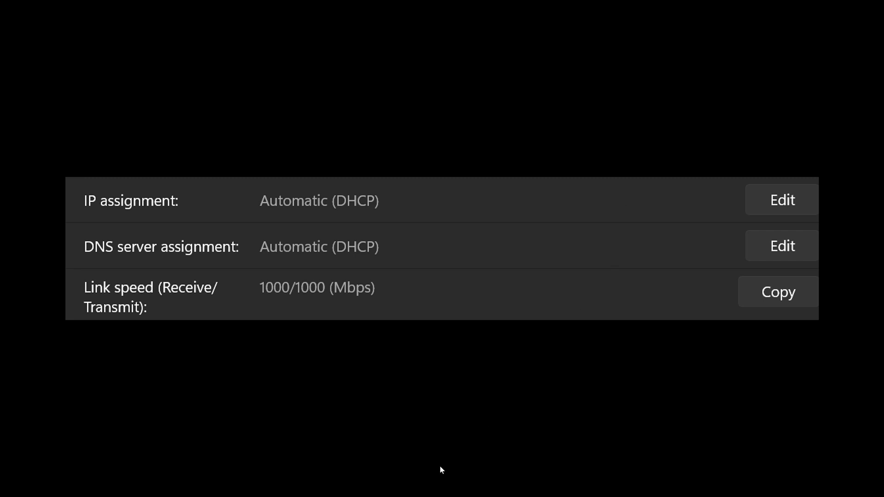
pyautogui.moveTo(465, 403)
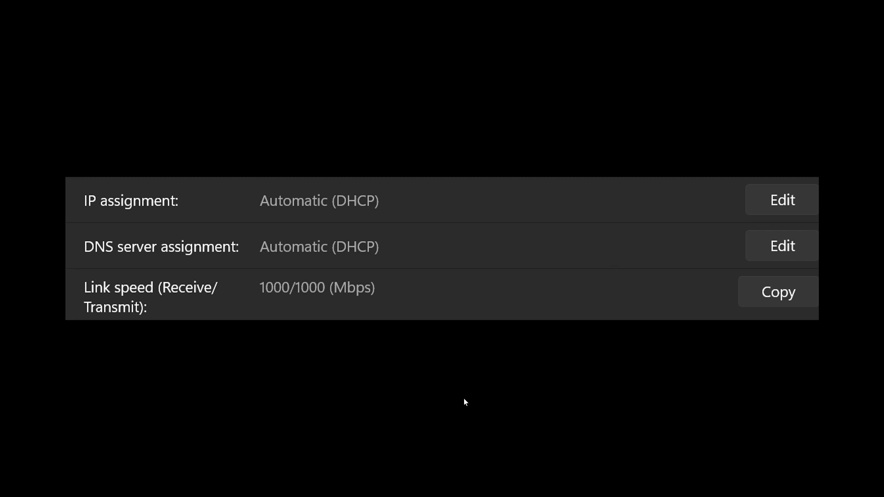
pyautogui.moveTo(390, 399)
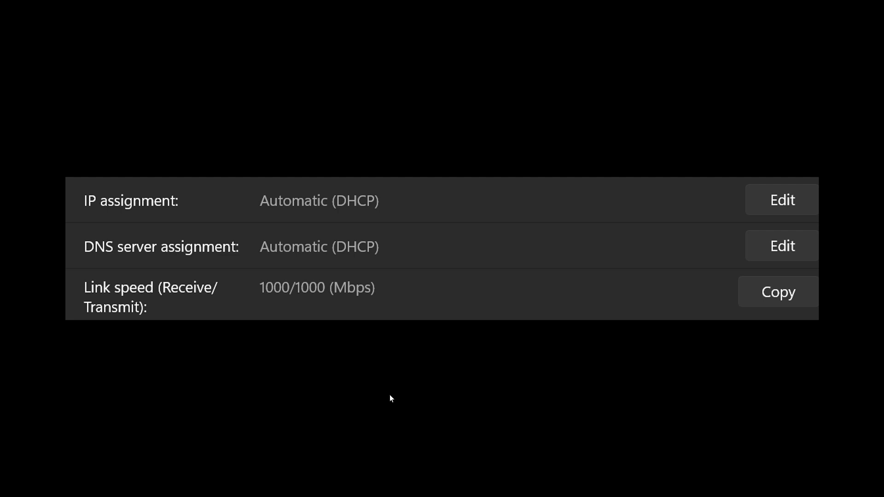
pyautogui.moveTo(325, 374)
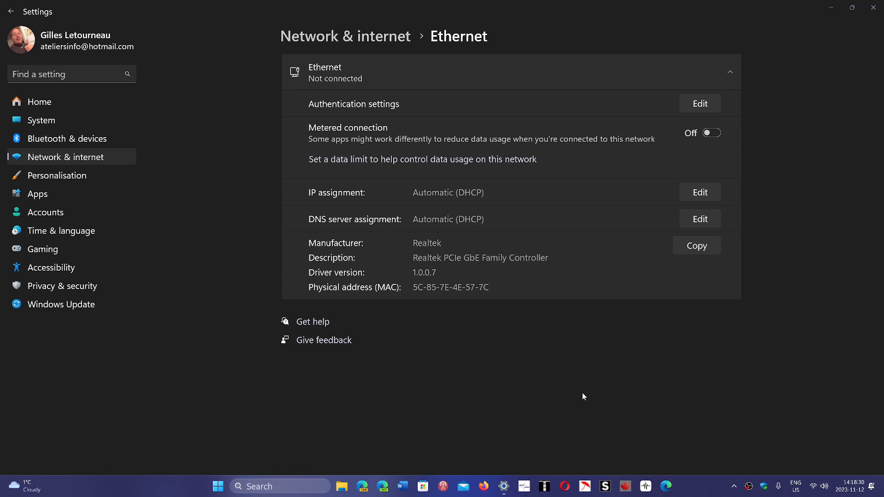
pyautogui.moveTo(620, 229)
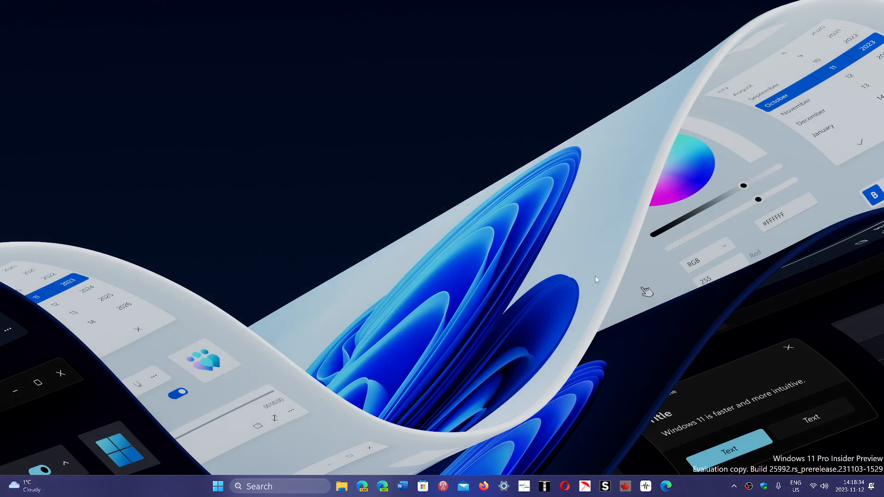
pyautogui.moveTo(501, 368)
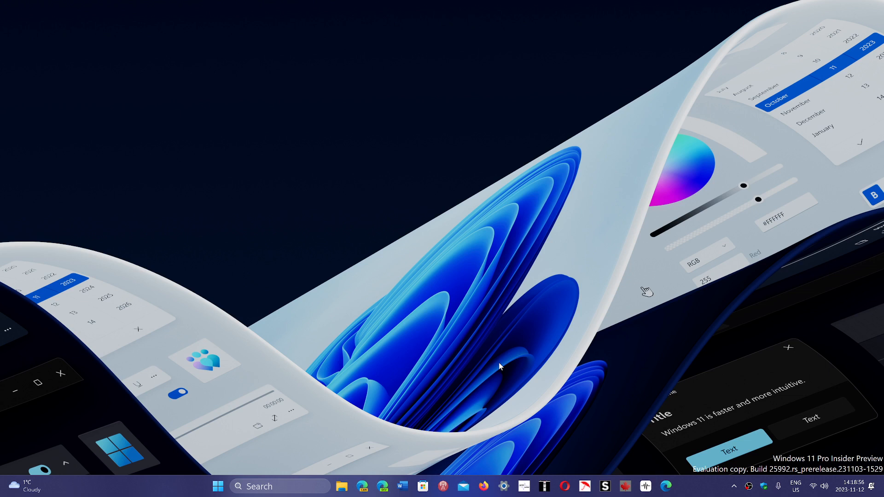
pyautogui.moveTo(692, 481)
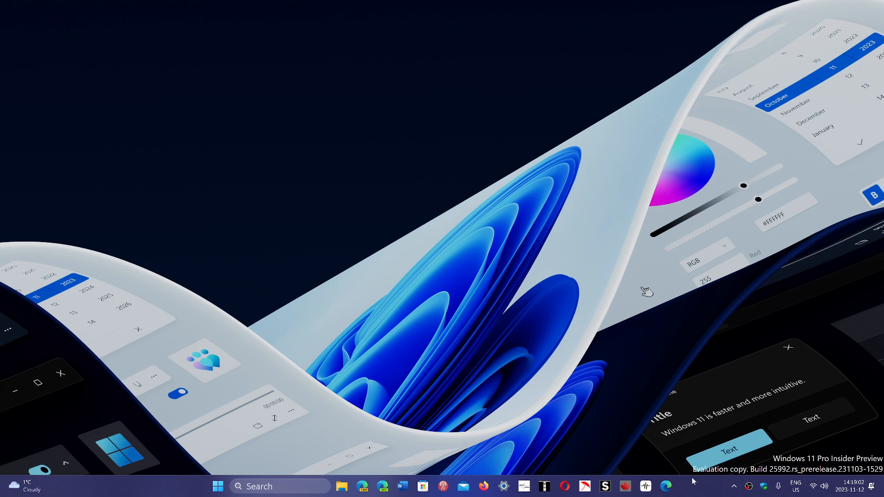